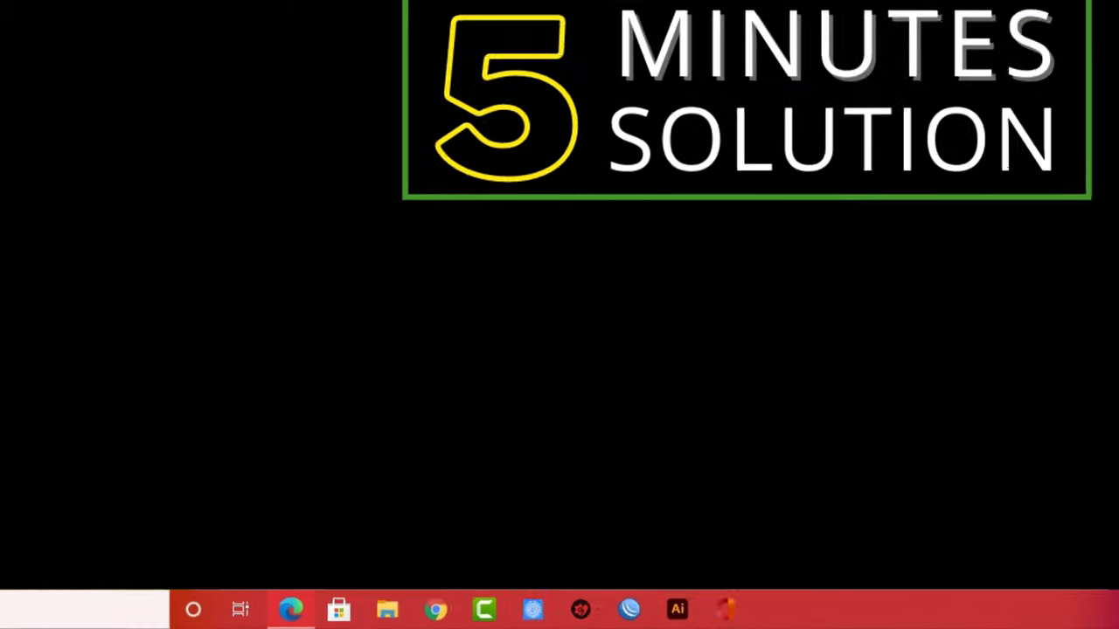
Go to facebook.com and open the Rupsha Gold Cup page from recent searches
left_click(290, 609)
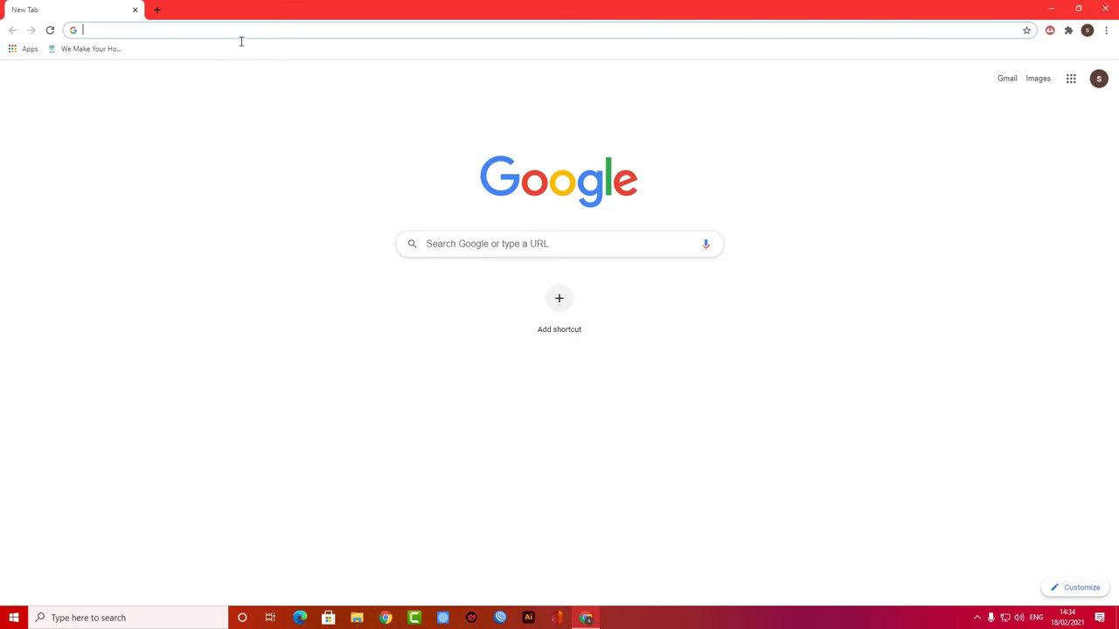
type("facebook.com")
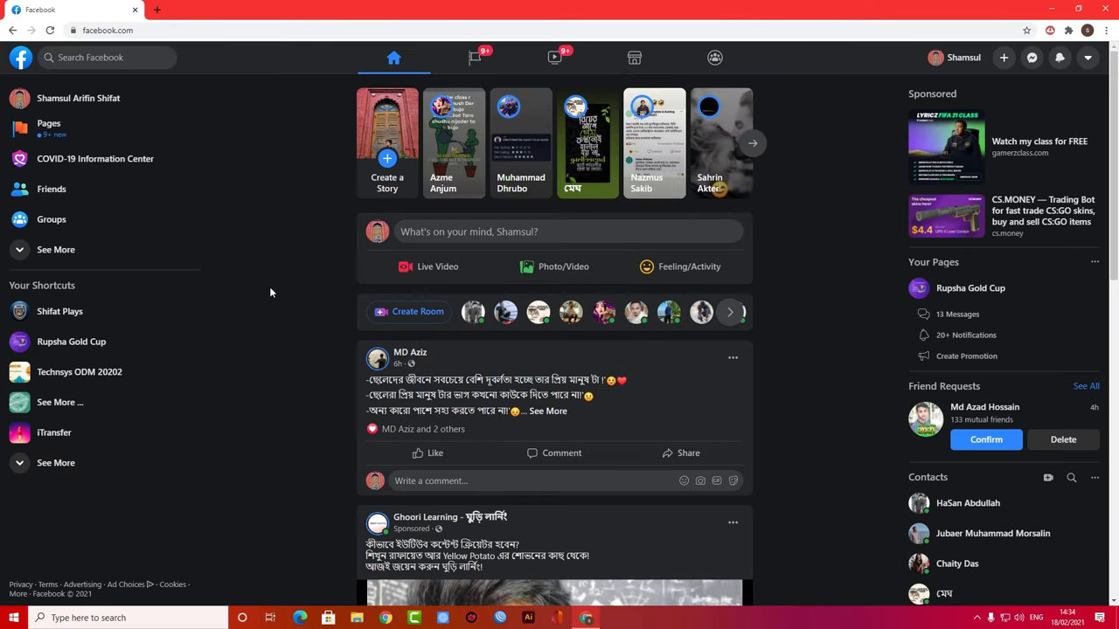
left_click(96, 56)
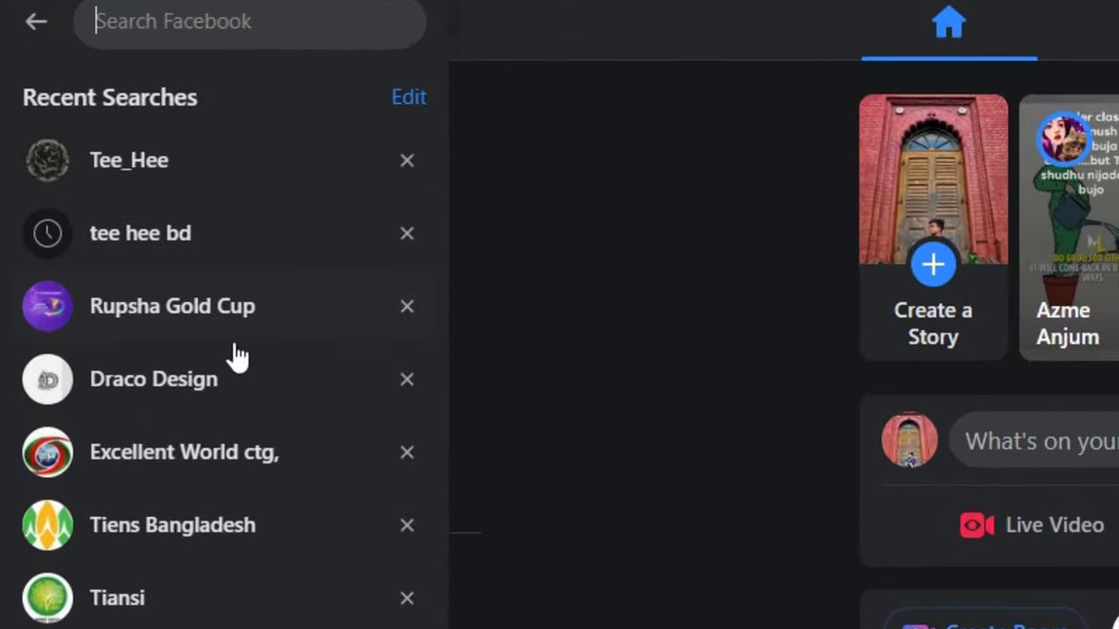
left_click(171, 305)
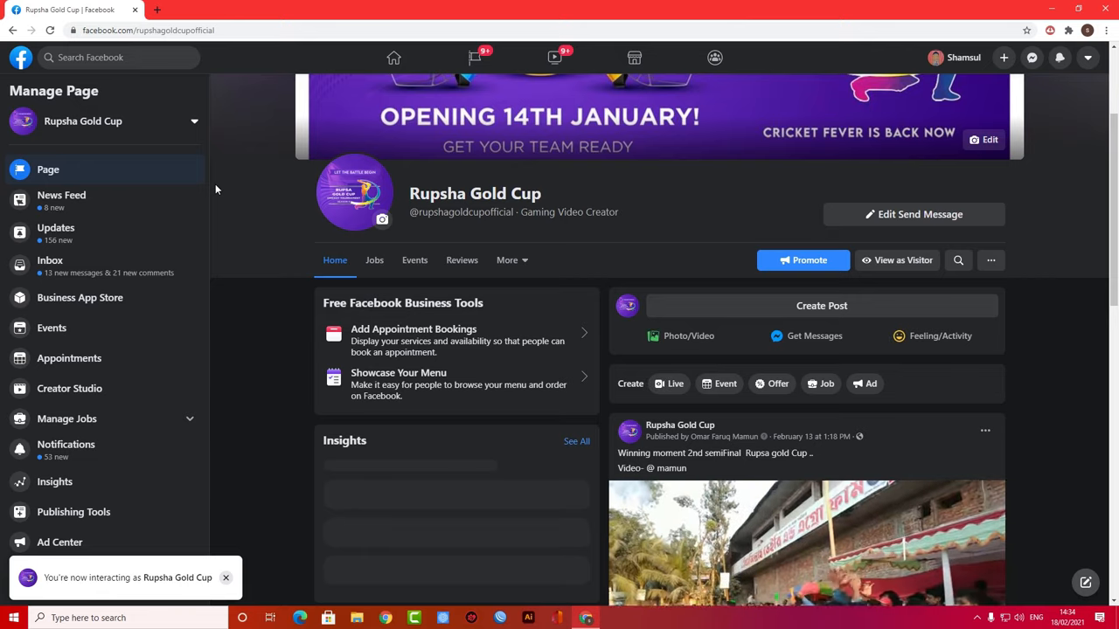
Scroll the page timeline down to the Test Transmission live video post
scroll("down", 3)
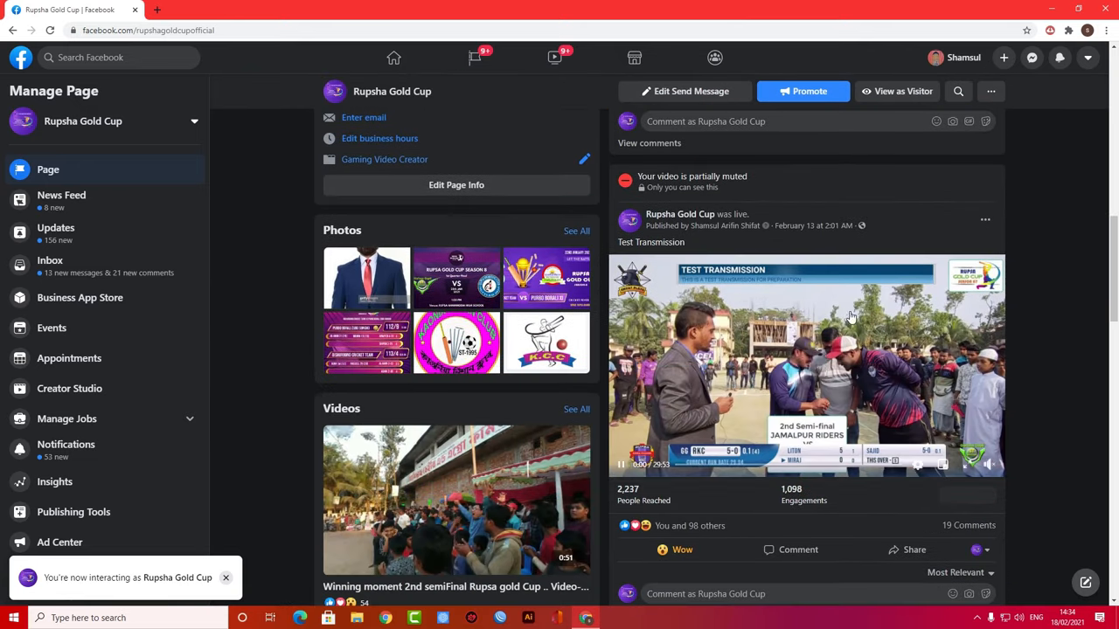
scroll("down", 3)
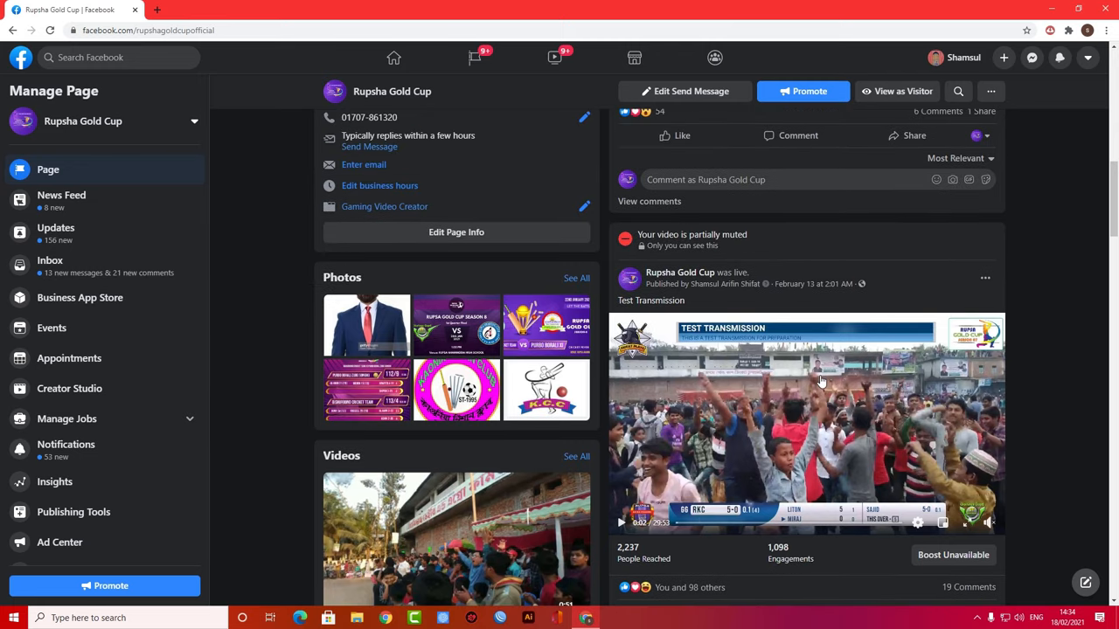
scroll("down", 3)
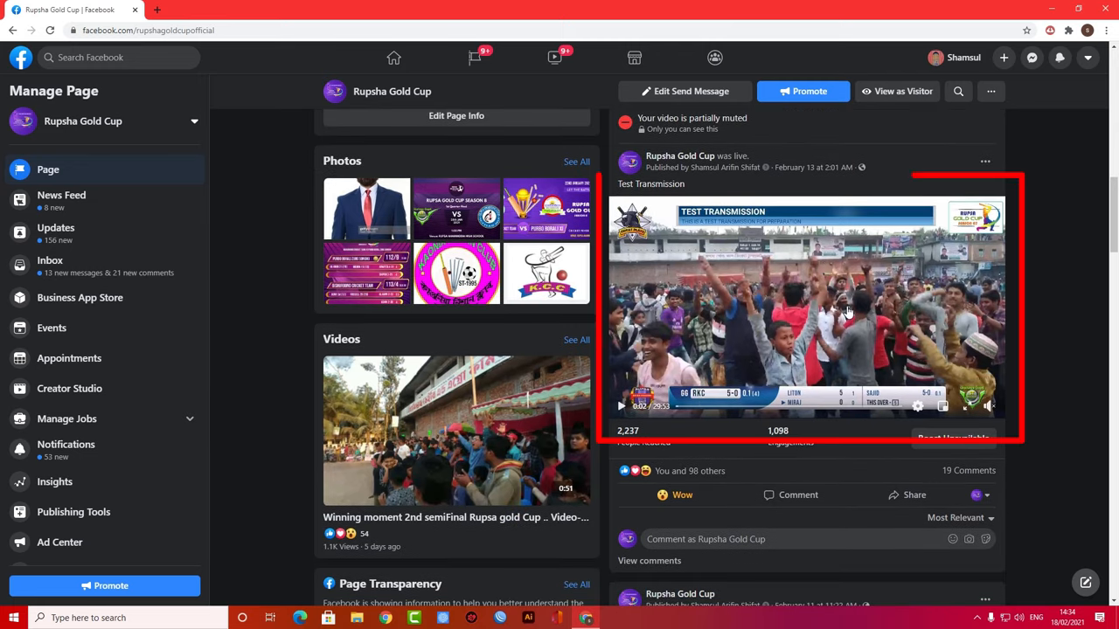
Open the Test Transmission video on its own page and load fbdown.net in a new tab
left_click(804, 306)
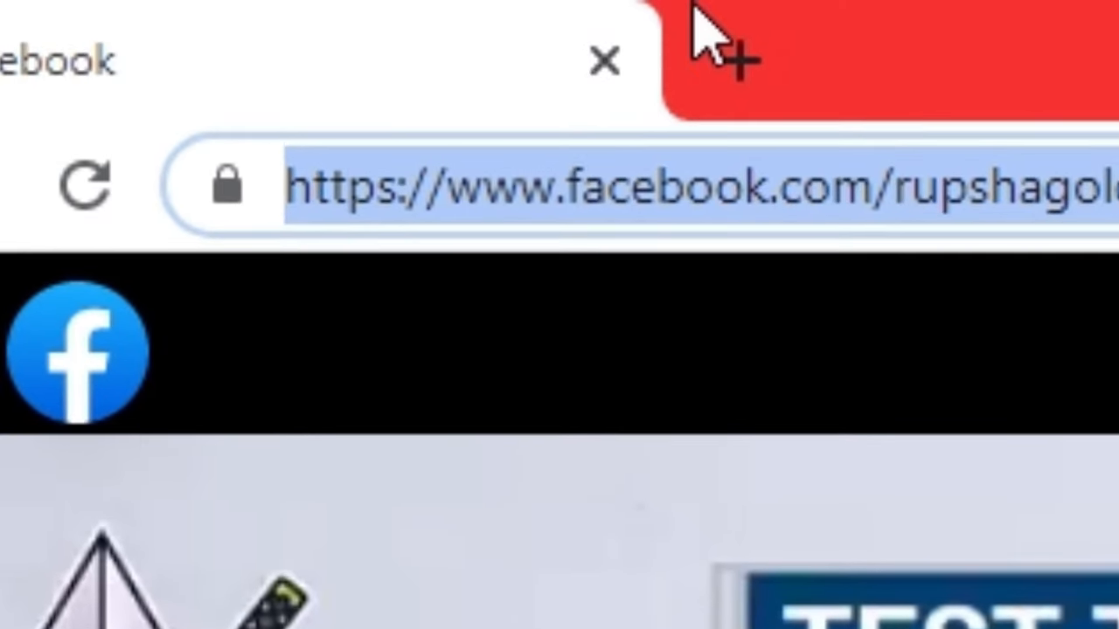
left_click(734, 56)
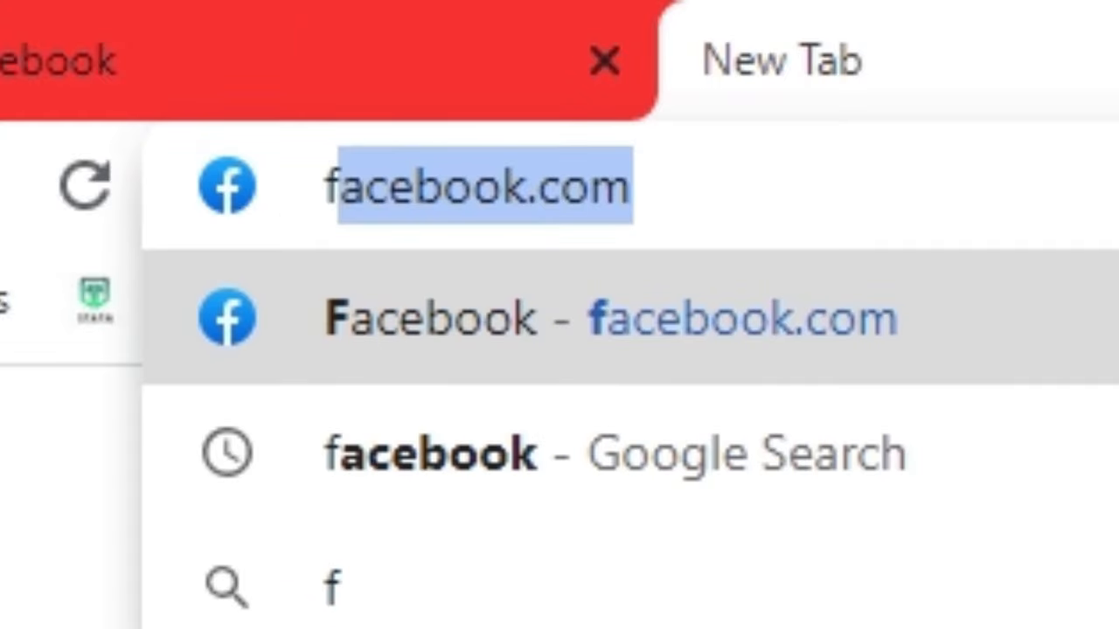
type("fbd")
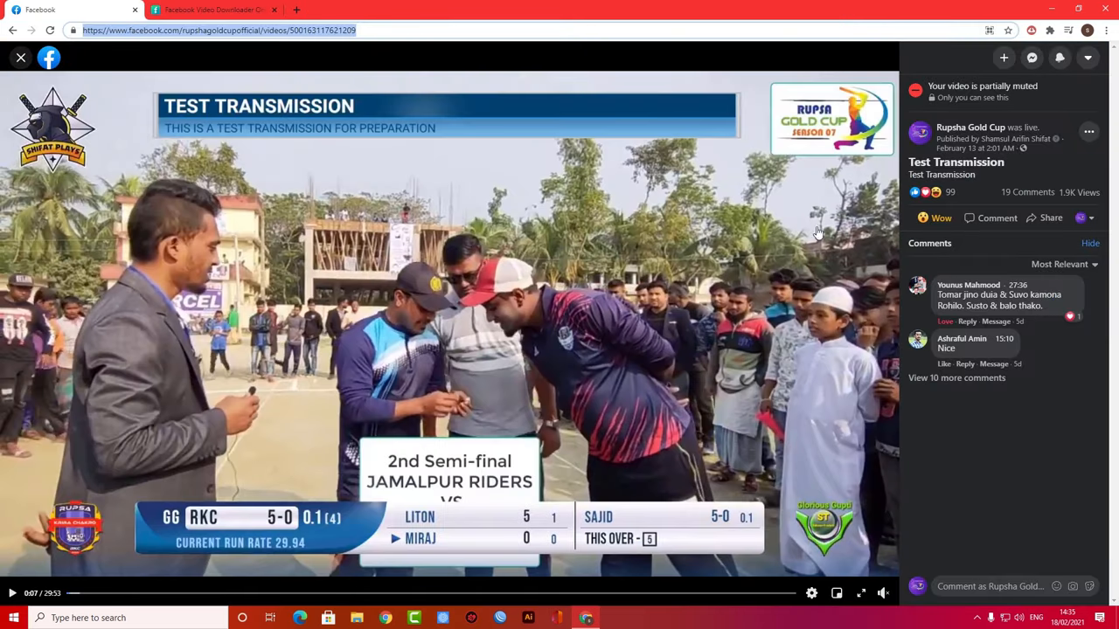
mouse_move(430, 157)
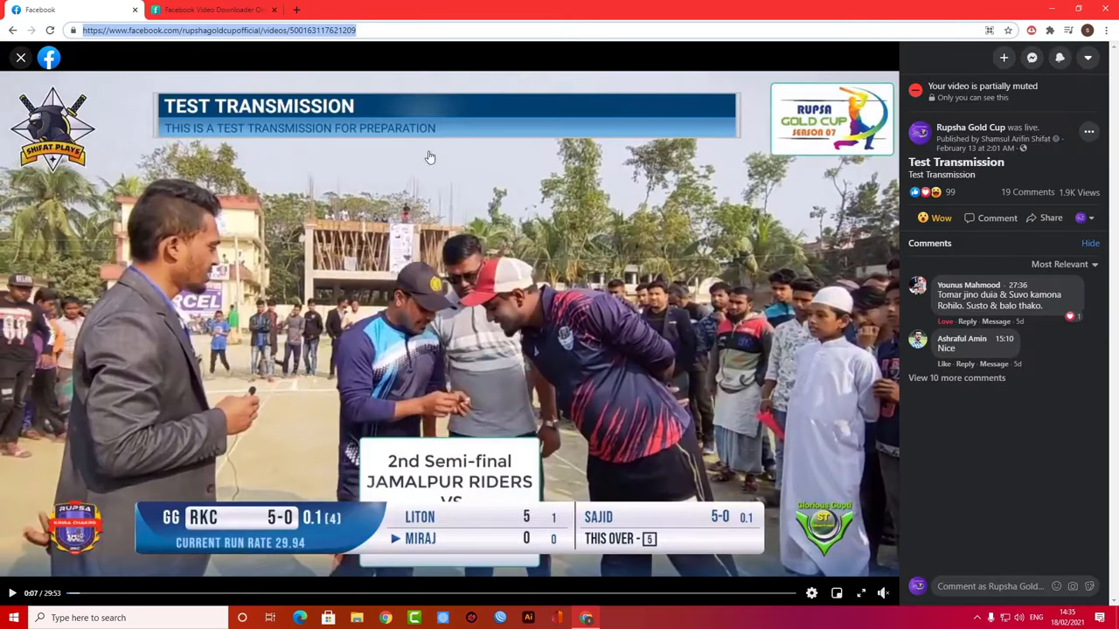
Submit the pasted Test Transmission address on FBDOWN.net for processing
left_click(213, 11)
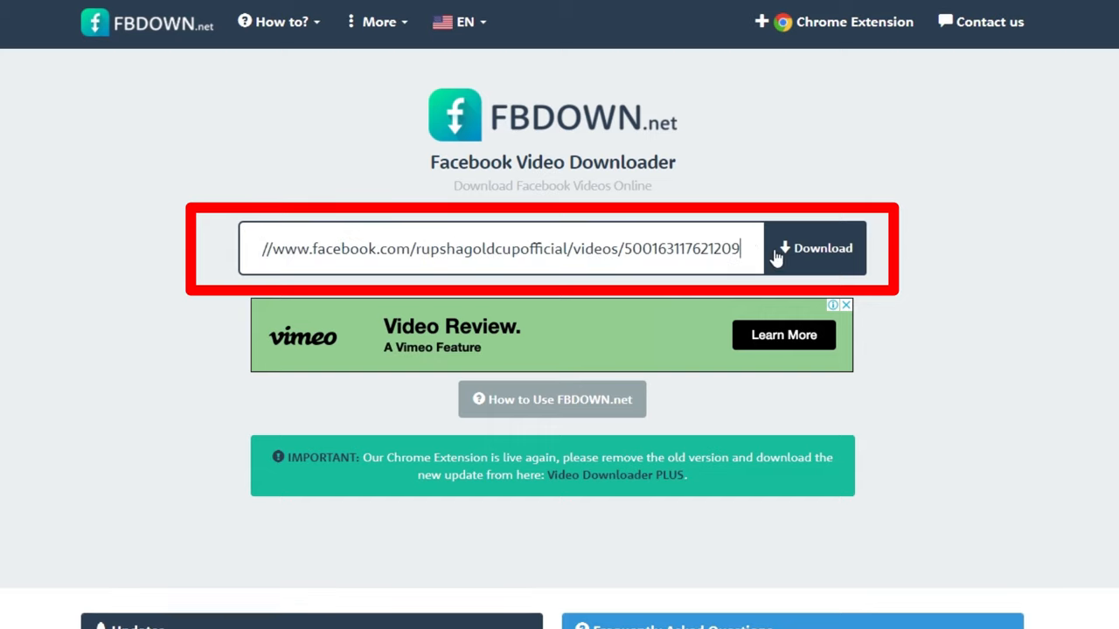
left_click(815, 249)
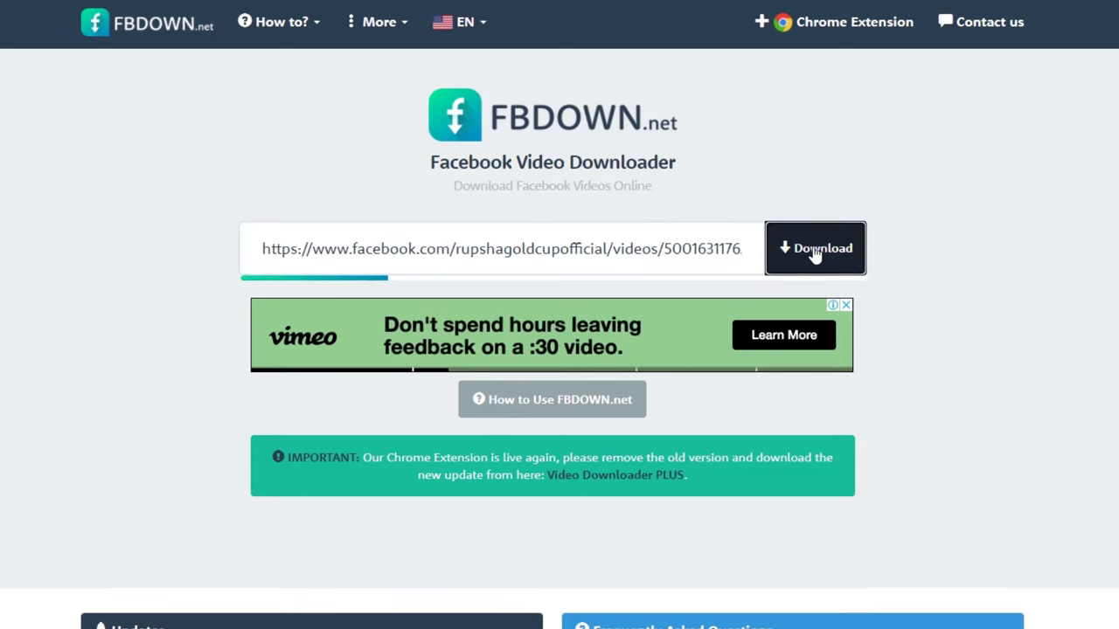
left_click(815, 249)
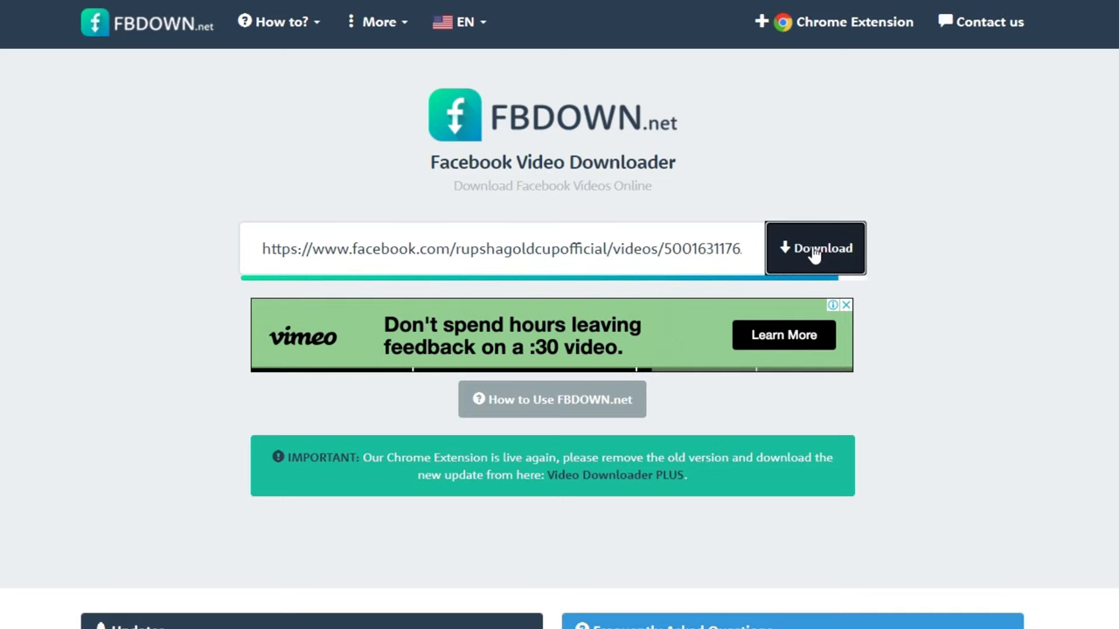
left_click(815, 248)
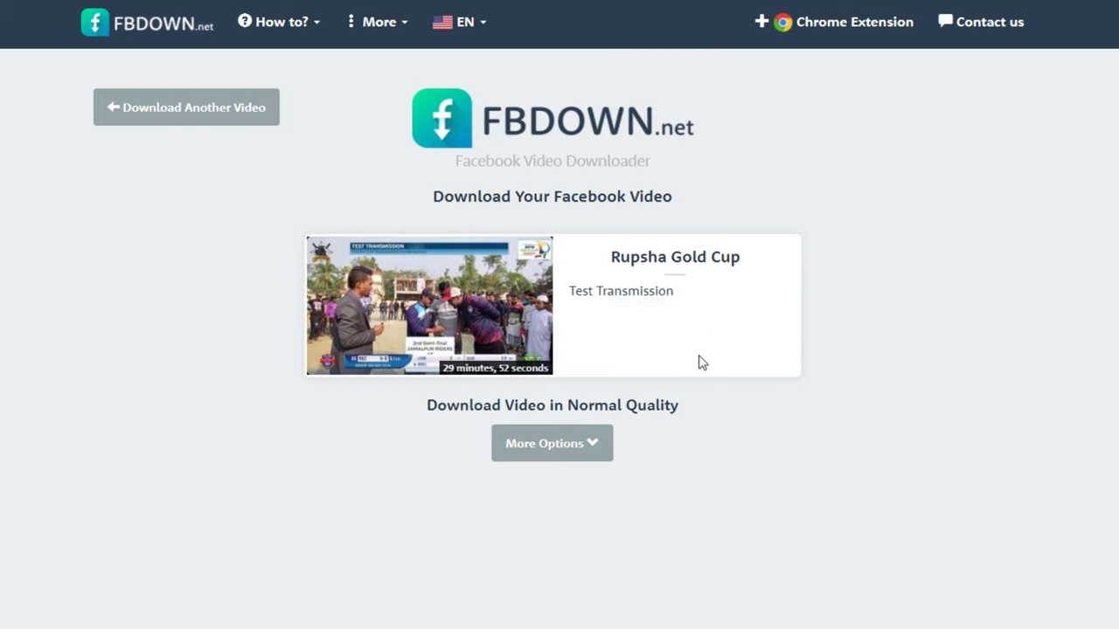
Download the video in Normal Quality and start the transfer in the download manager
left_click(553, 444)
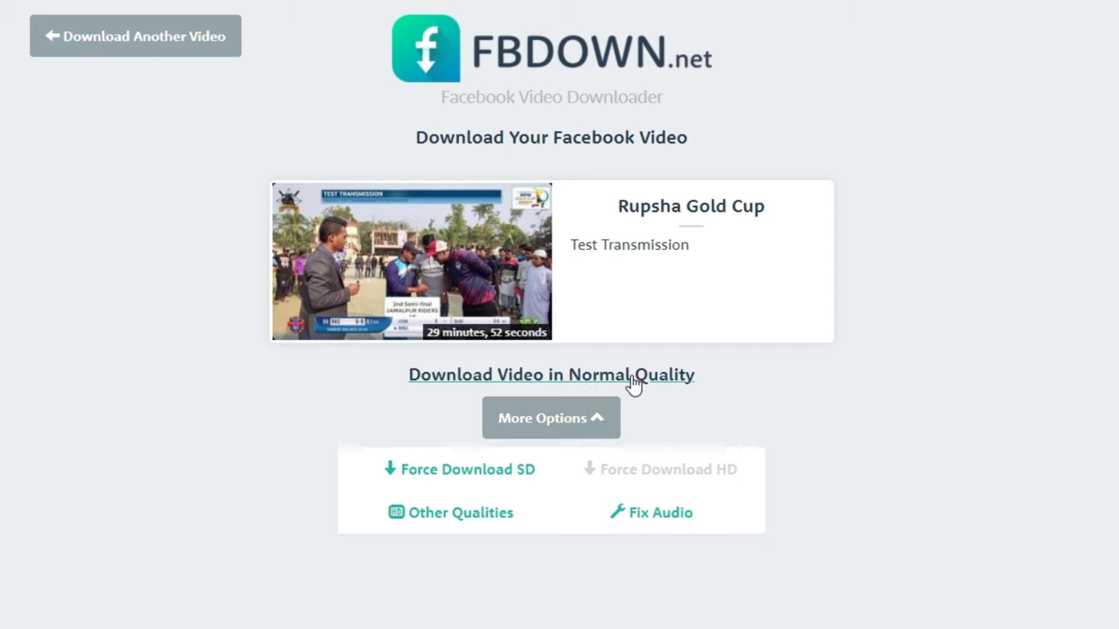
left_click(550, 374)
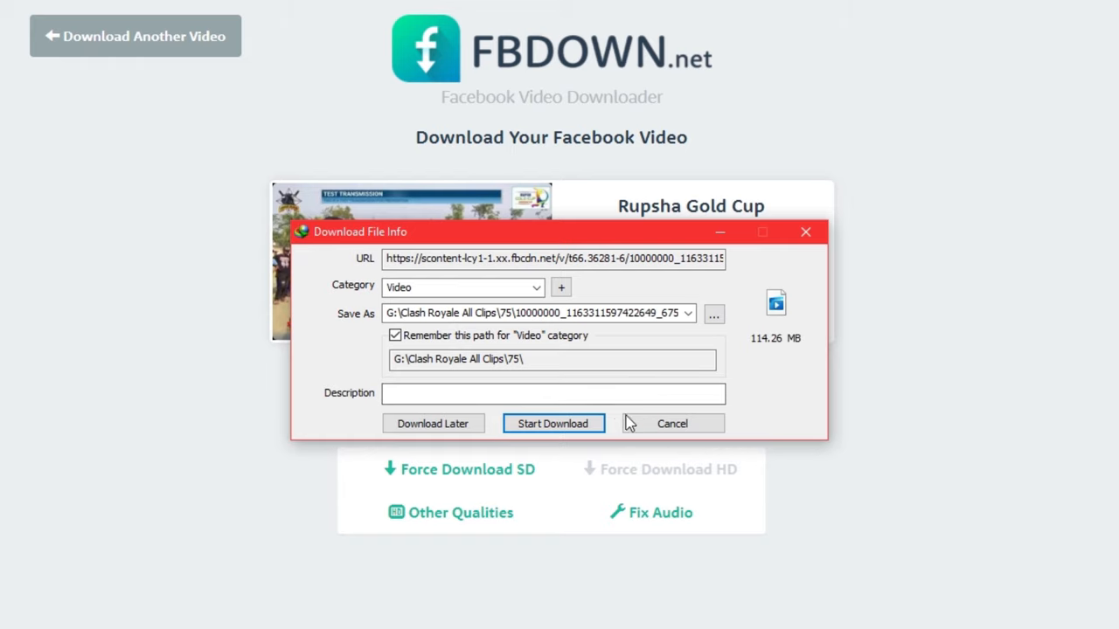
left_click(552, 423)
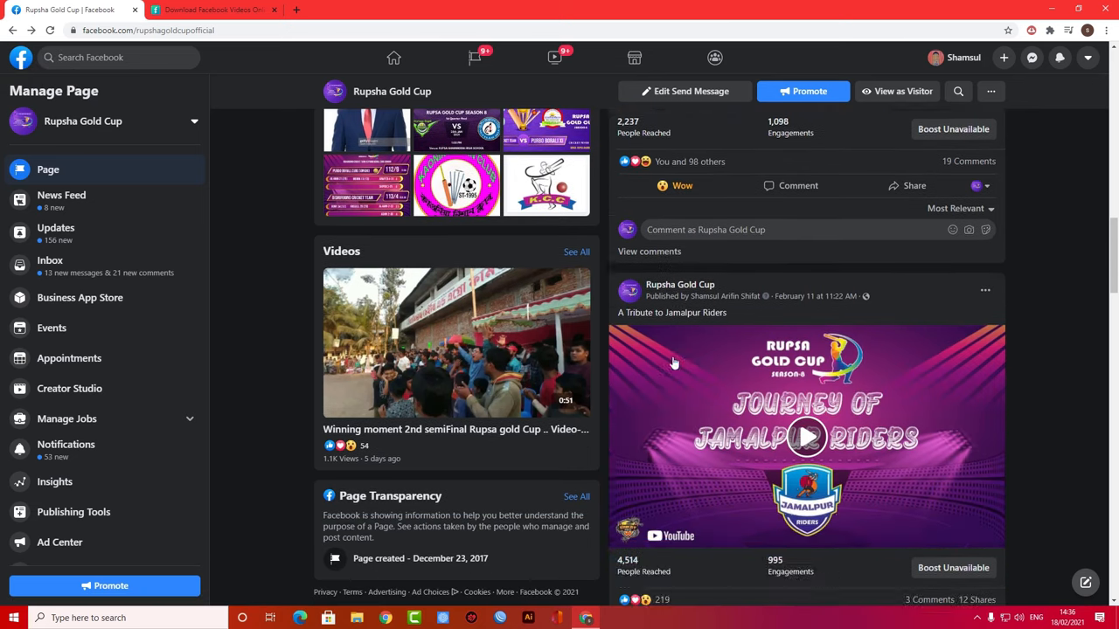
Open the A Tribute to Jamalpur Riders video, copy its address and return to a blank FBDOWN form
left_click(805, 437)
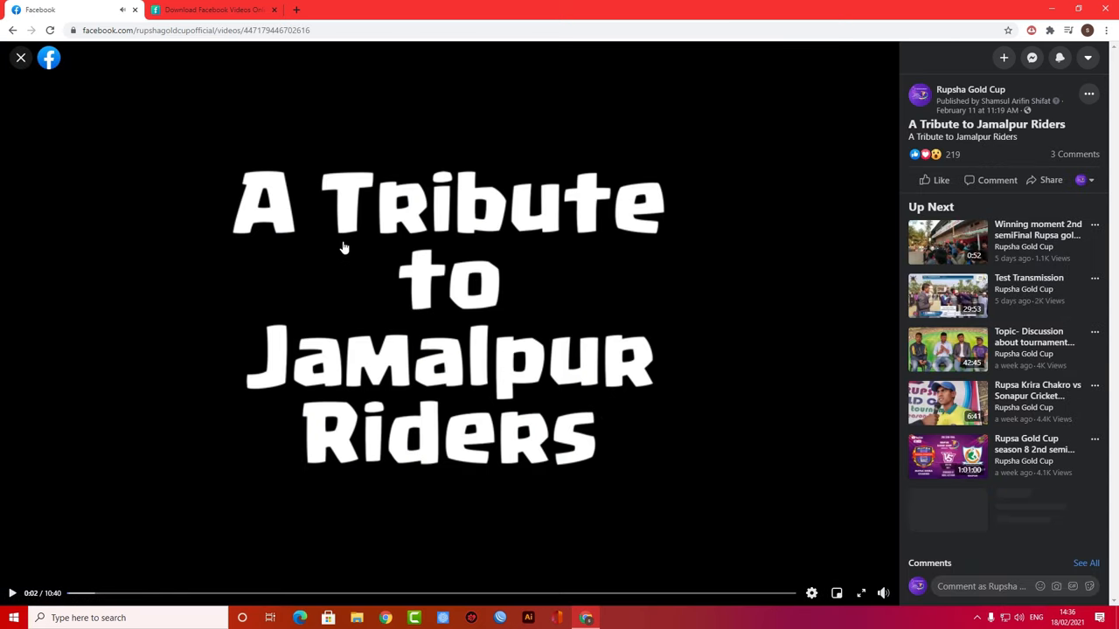
right_click(192, 30)
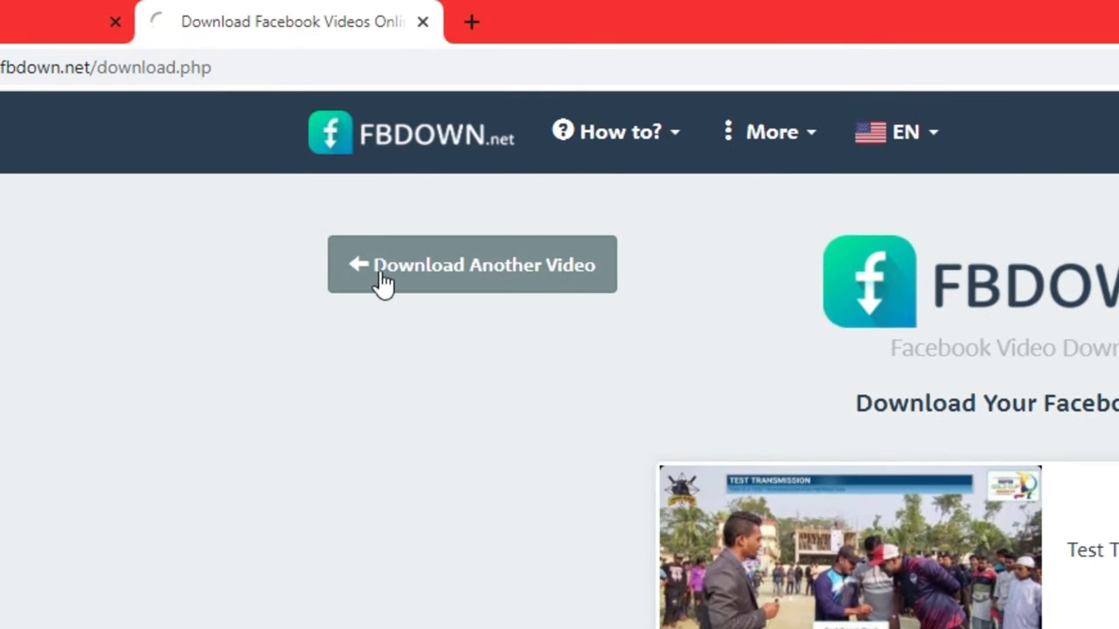
left_click(472, 266)
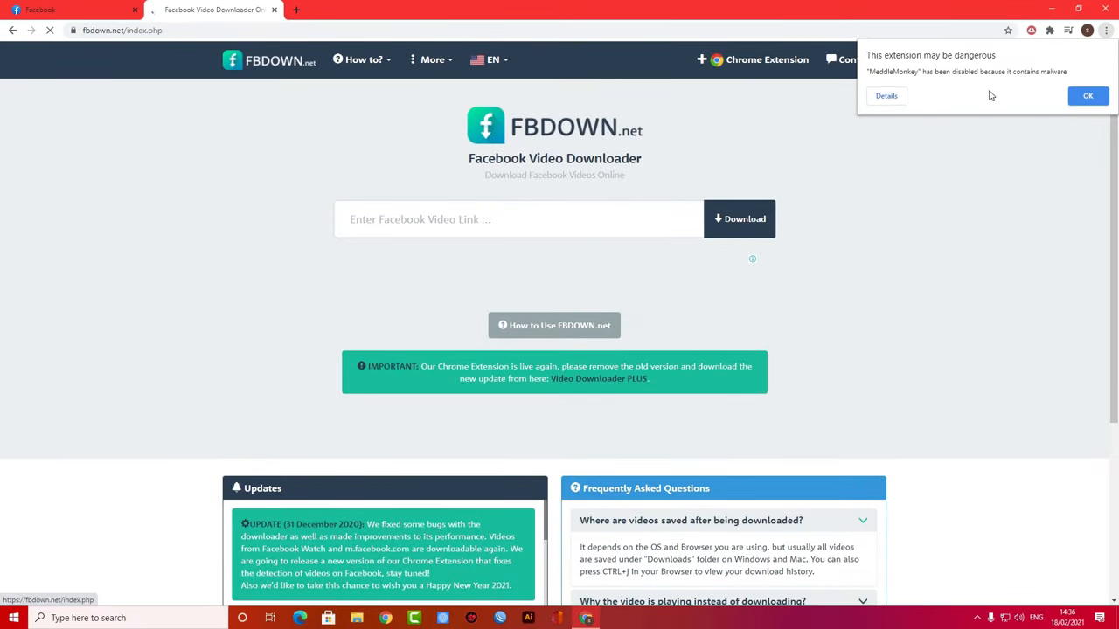
Dismiss the extension notice and submit the Jamalpur Riders address for processing
left_click(518, 218)
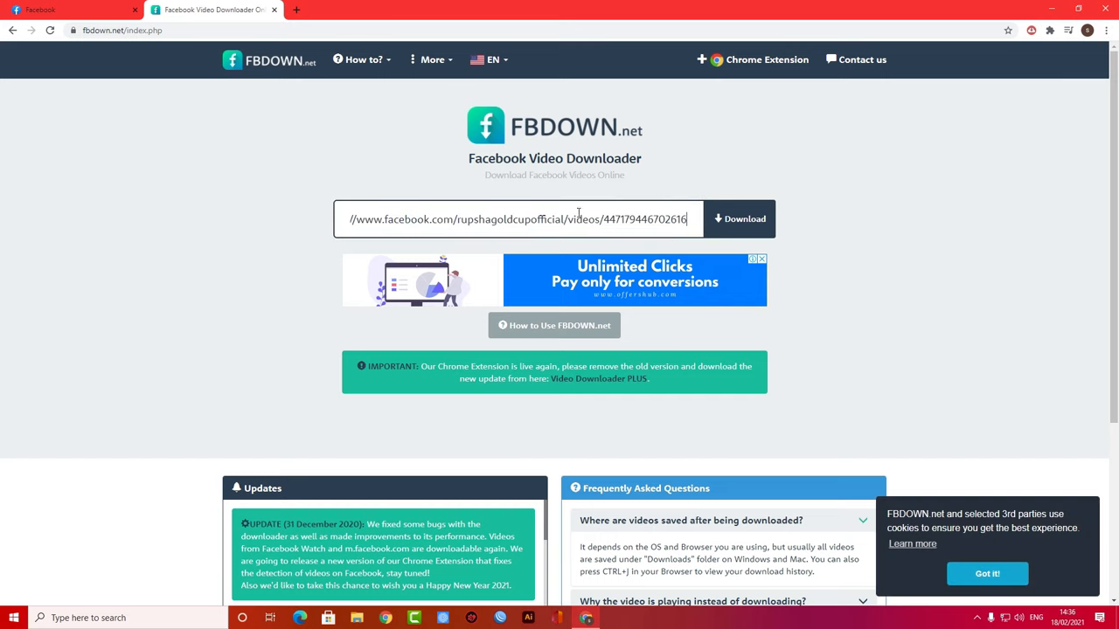
left_click(740, 219)
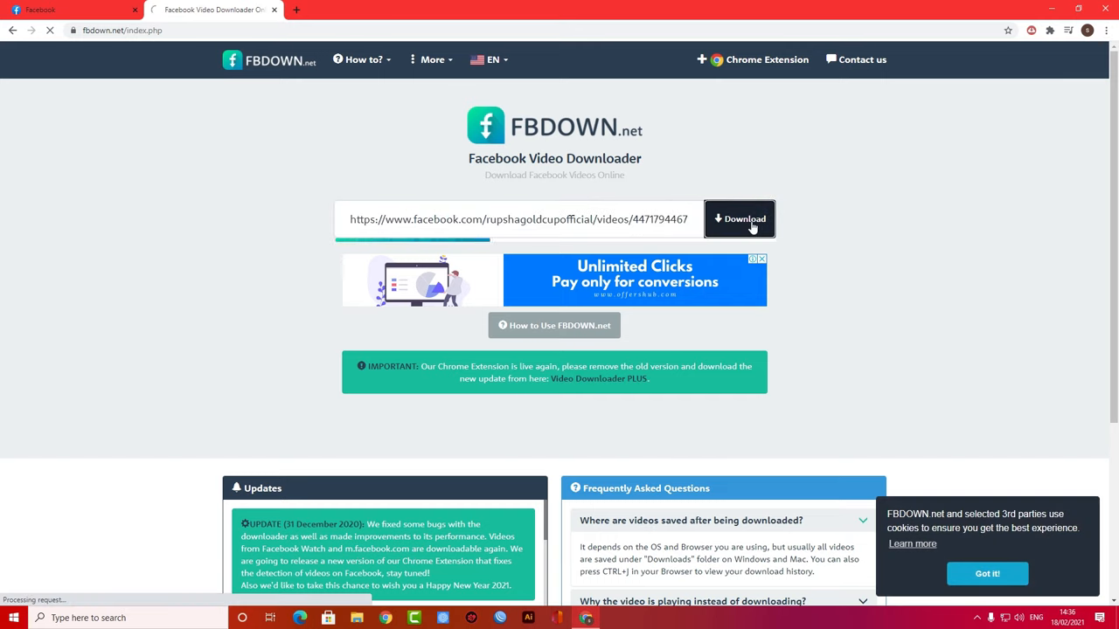
left_click(738, 218)
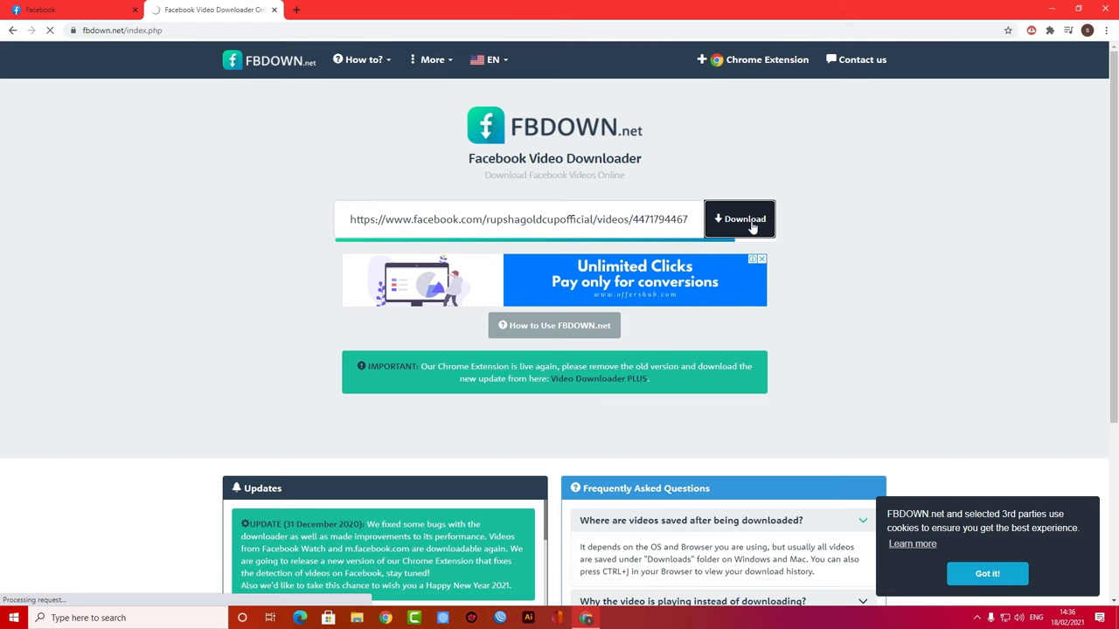
Download the Jamalpur Riders video in HD Quality and start the transfer in the download manager
left_click(738, 218)
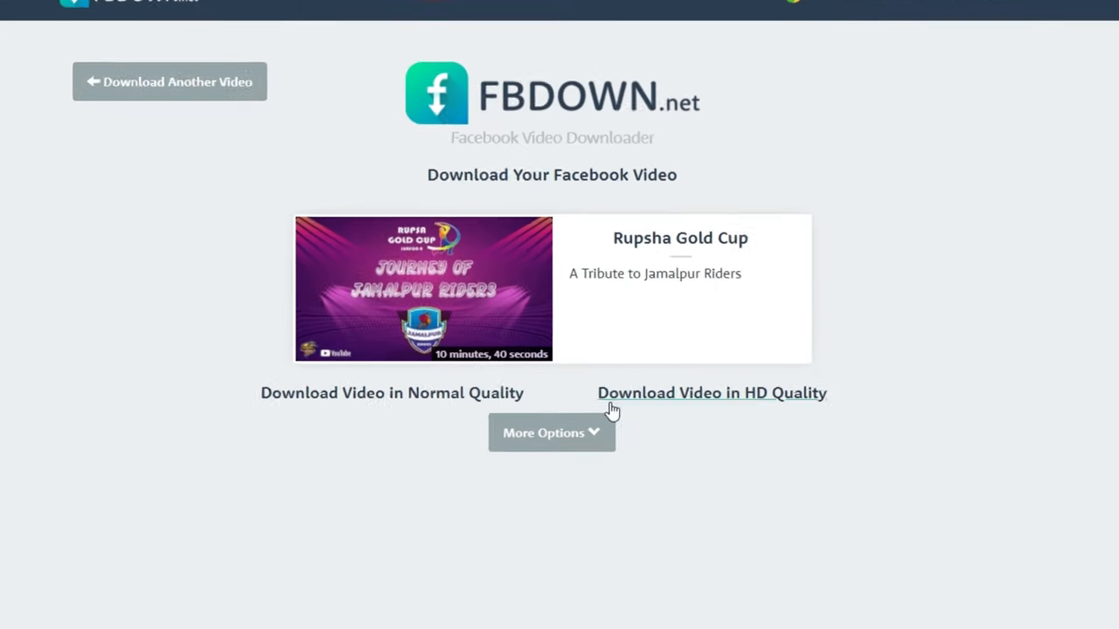
left_click(553, 433)
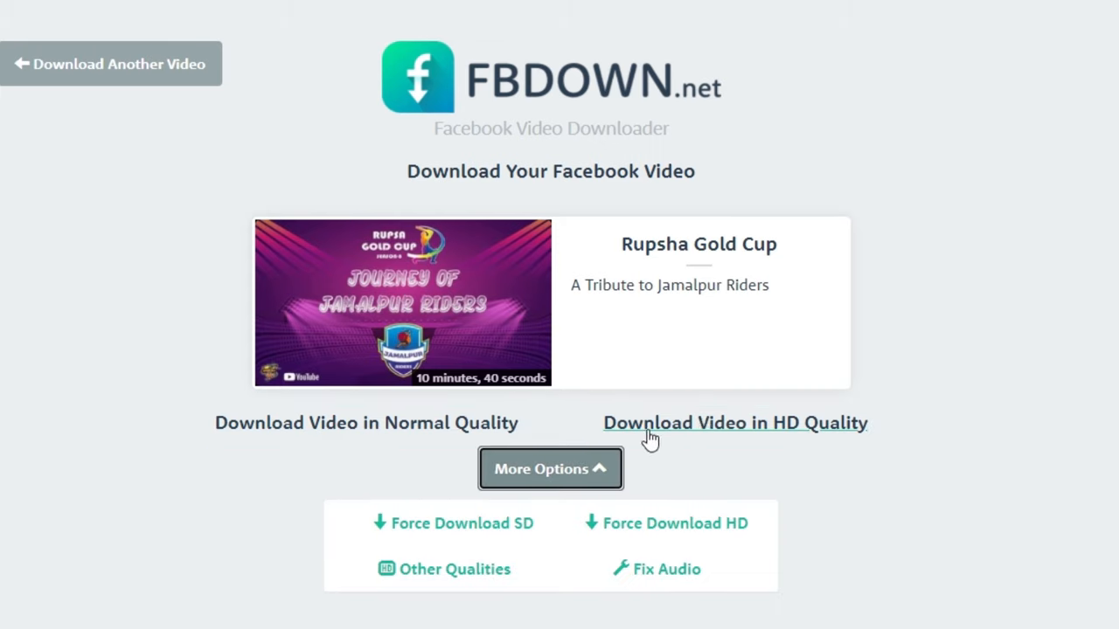
mouse_move(673, 453)
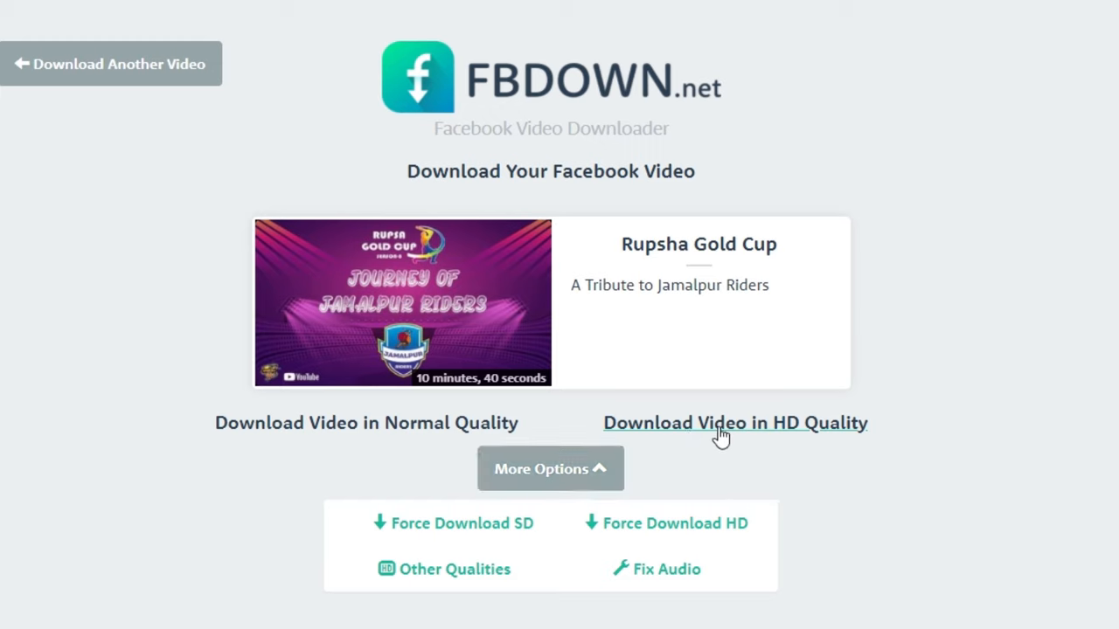
left_click(734, 423)
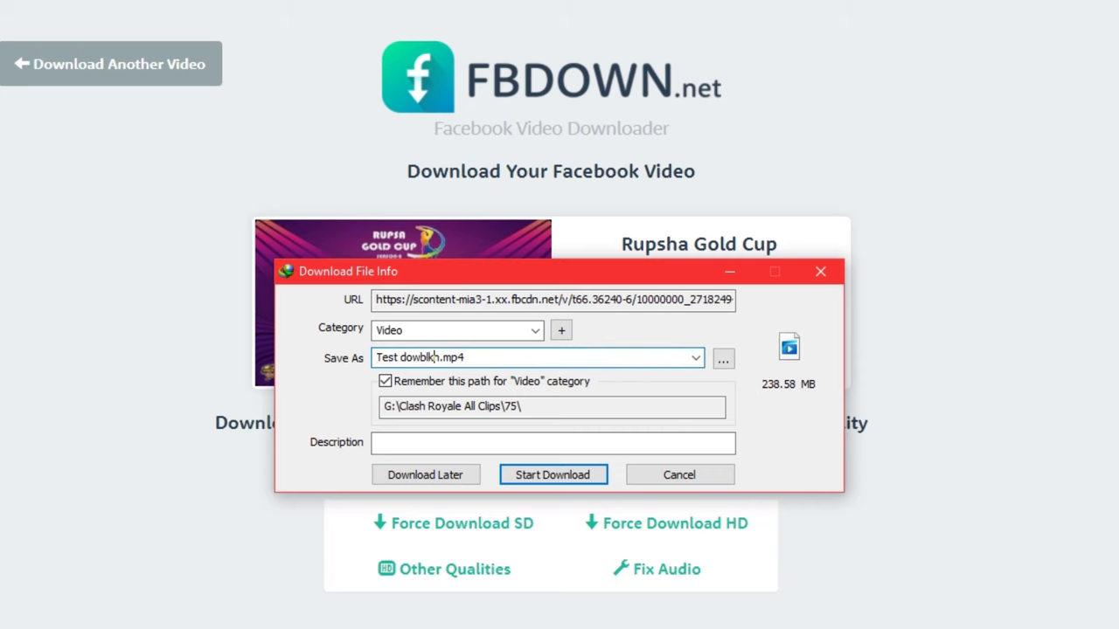
left_click(552, 475)
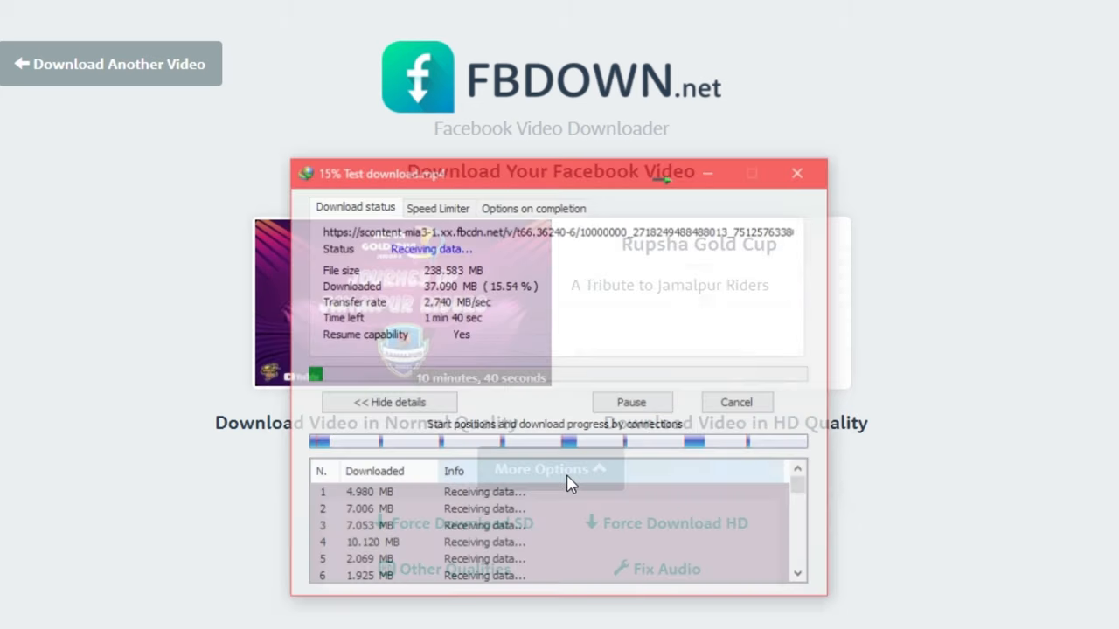